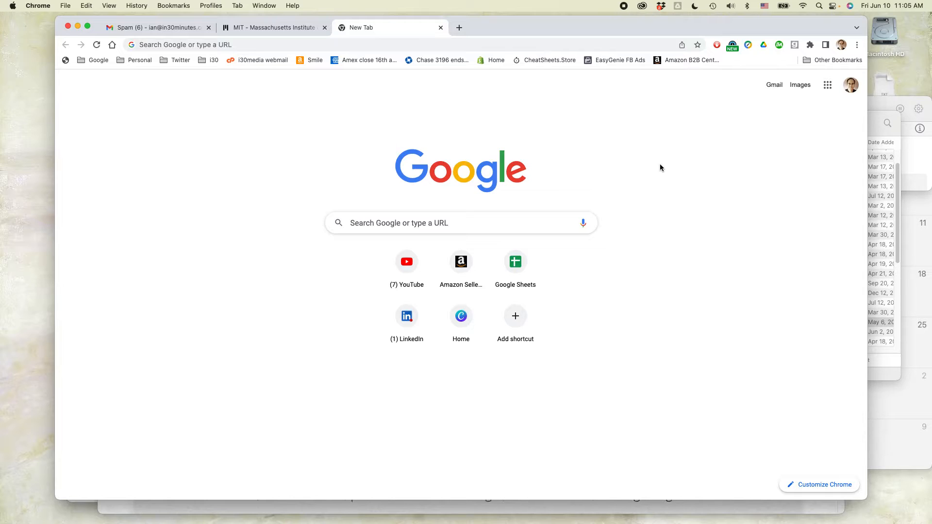
mouse_move(656, 166)
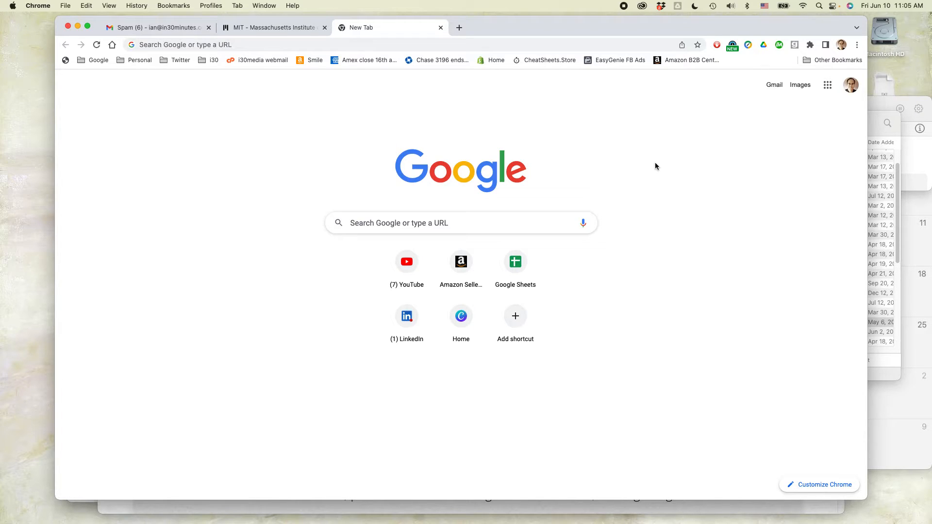
mouse_move(644, 209)
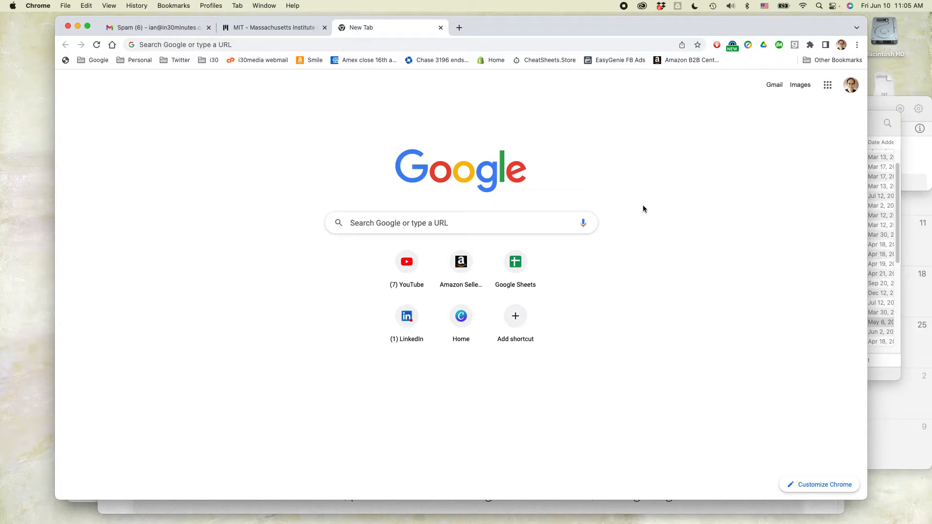
mouse_move(648, 275)
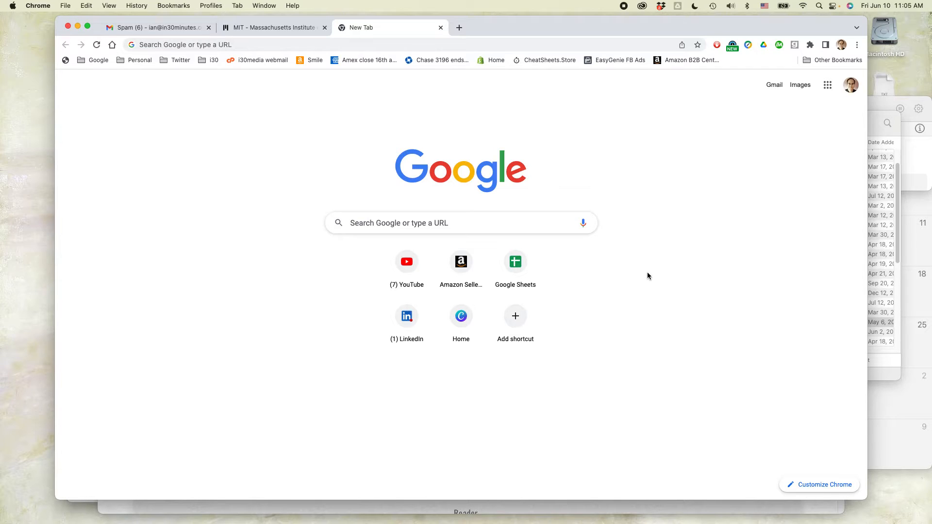
mouse_move(647, 273)
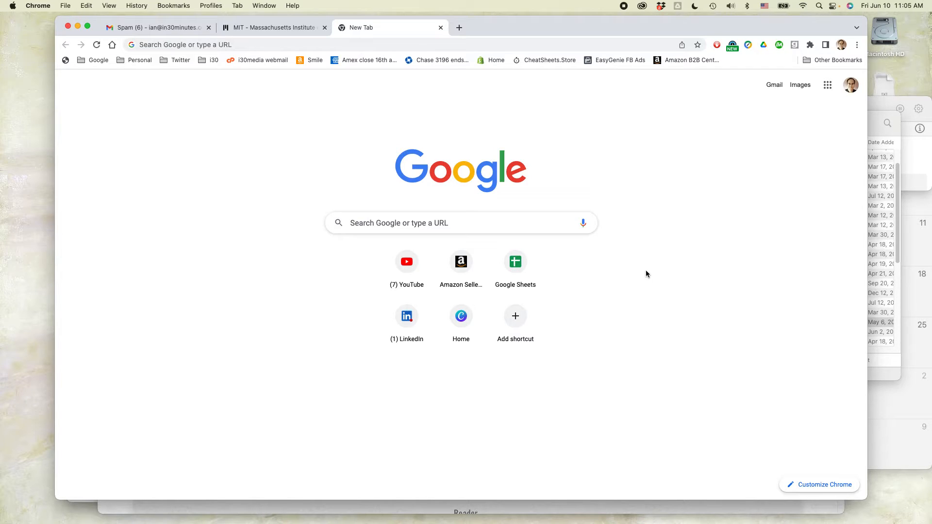
mouse_move(815, 122)
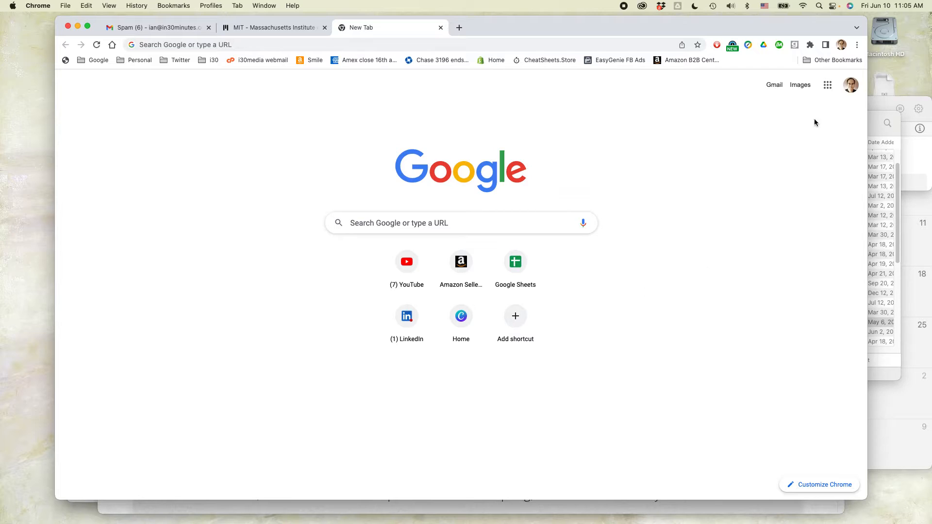
mouse_move(857, 45)
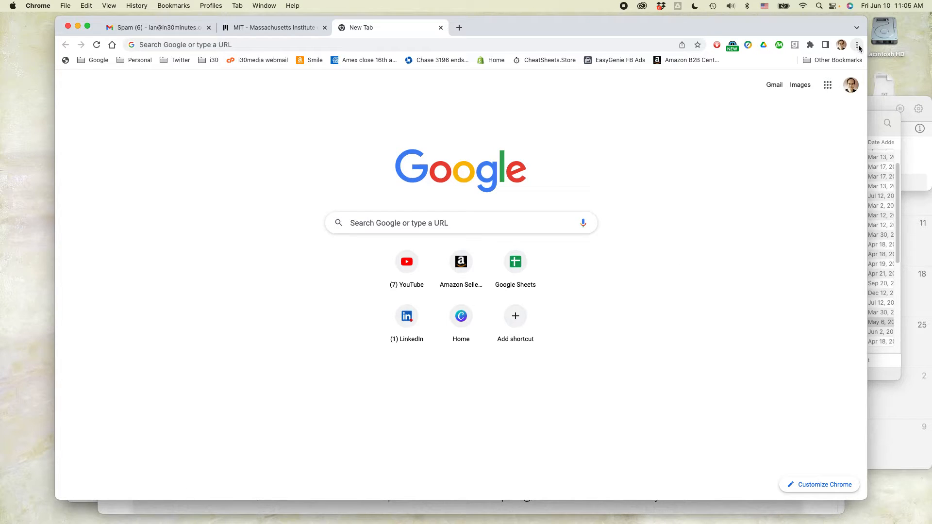
From the Chrome menu, search Settings for 'font' and open Customize fonts.
click(857, 45)
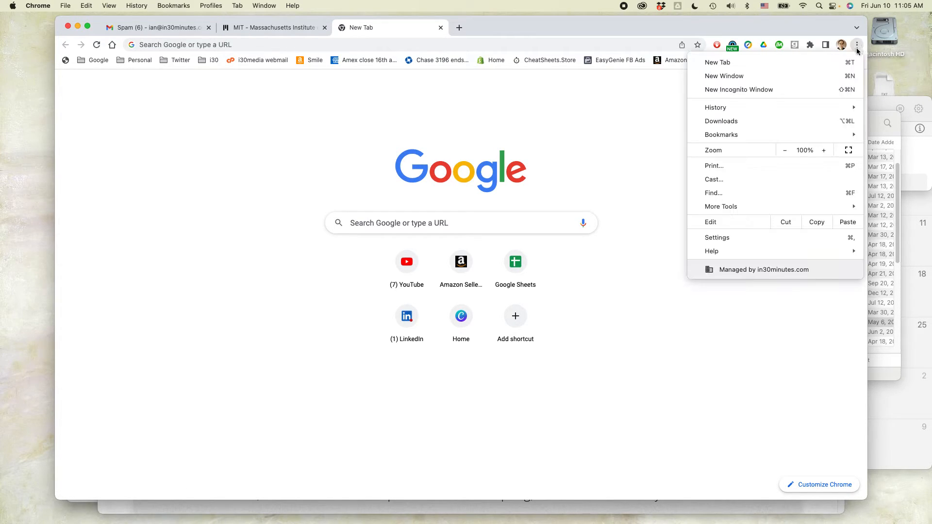
click(718, 238)
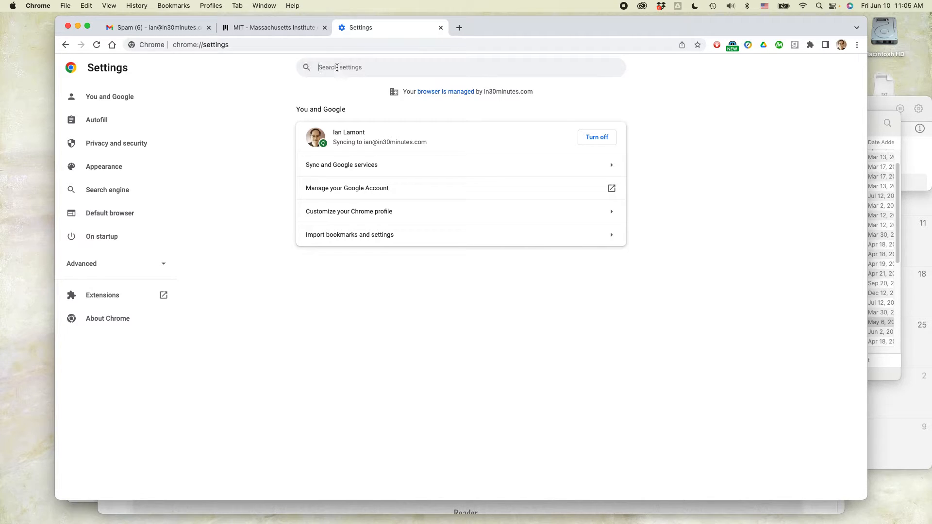
text(fonts)
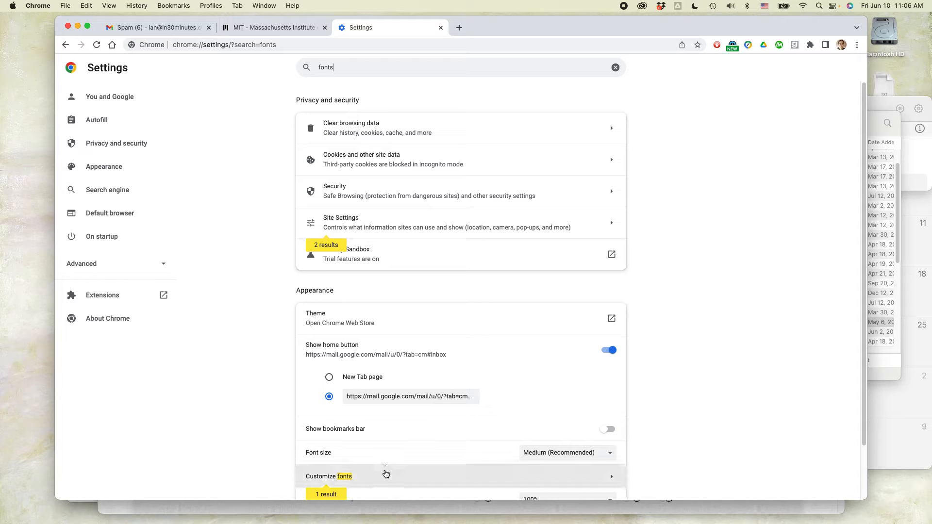
click(335, 477)
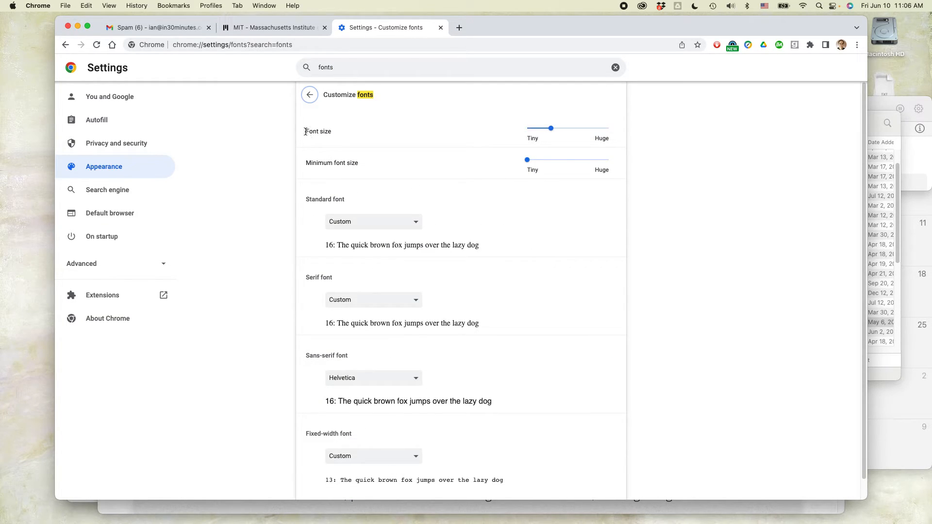
Move the font size slider from 16 through 13, 18 and 26 to 30.
click(551, 128)
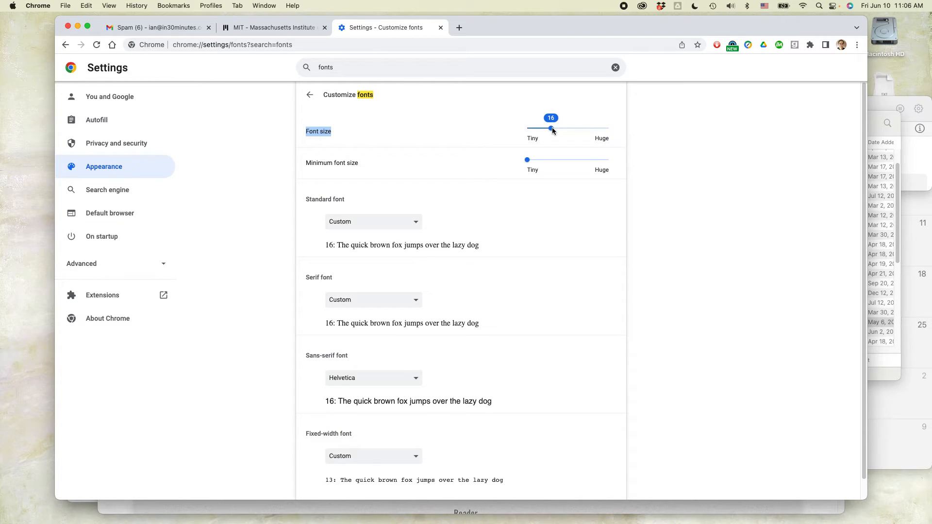
drag(550, 129, 541, 129)
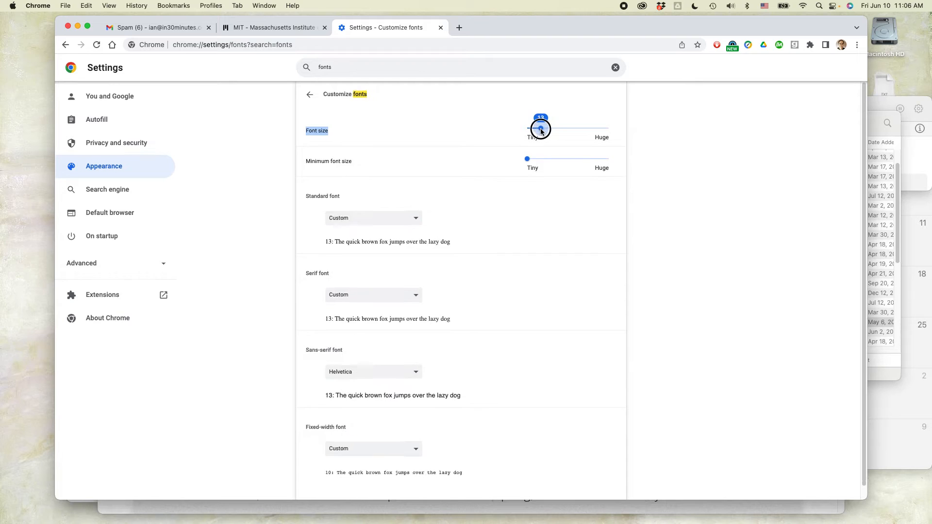
drag(540, 129, 558, 129)
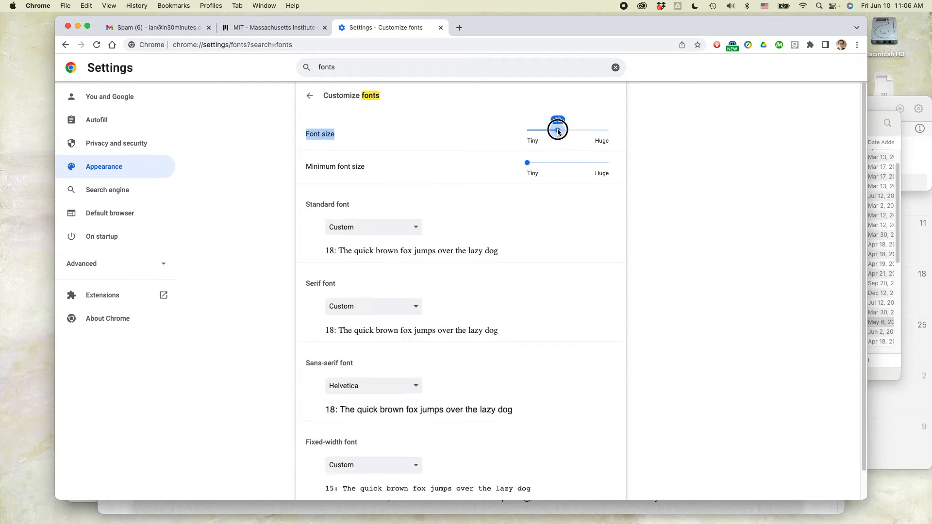
drag(557, 130, 571, 130)
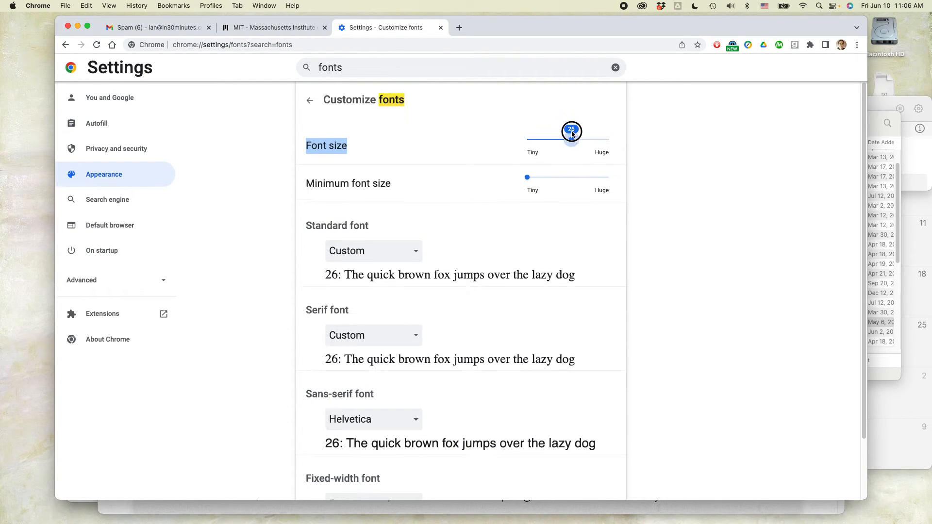
drag(570, 130, 578, 134)
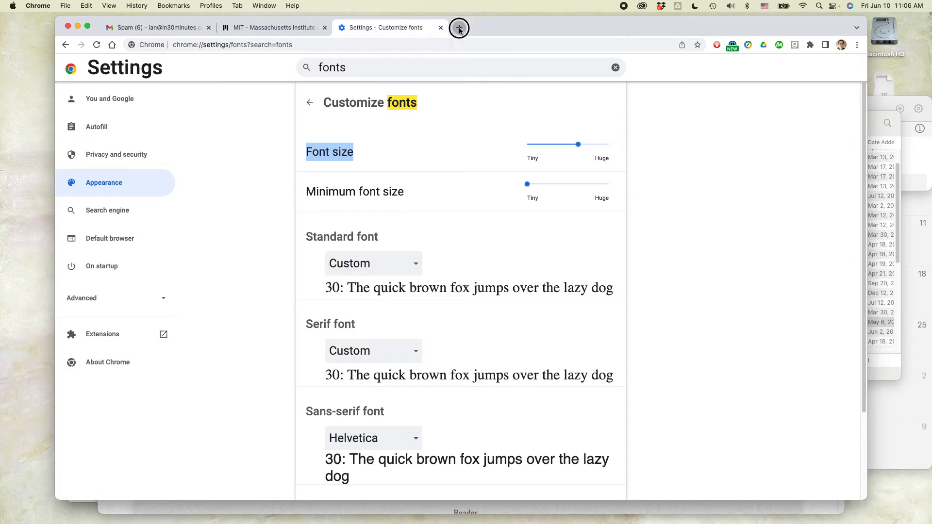
View a new tab, then the Gmail Spam tab, at font size 30.
click(459, 28)
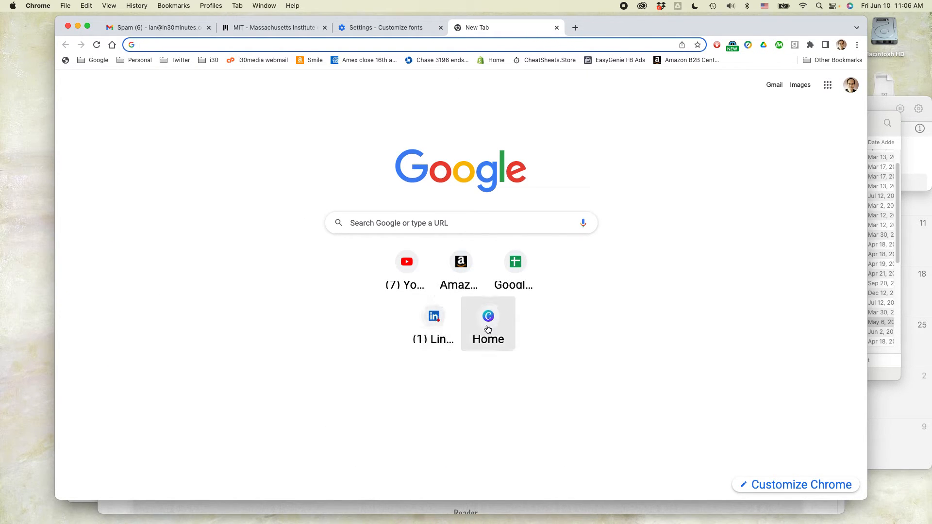
click(156, 28)
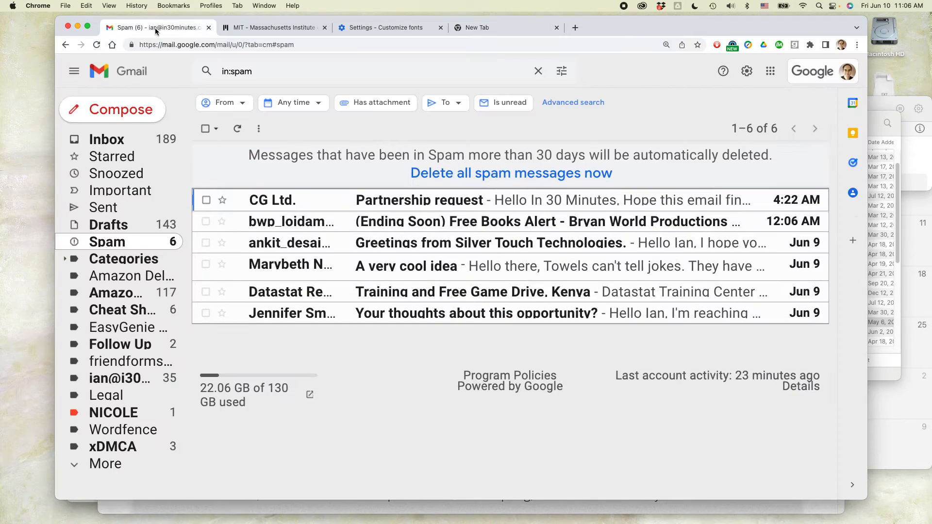
mouse_move(431, 350)
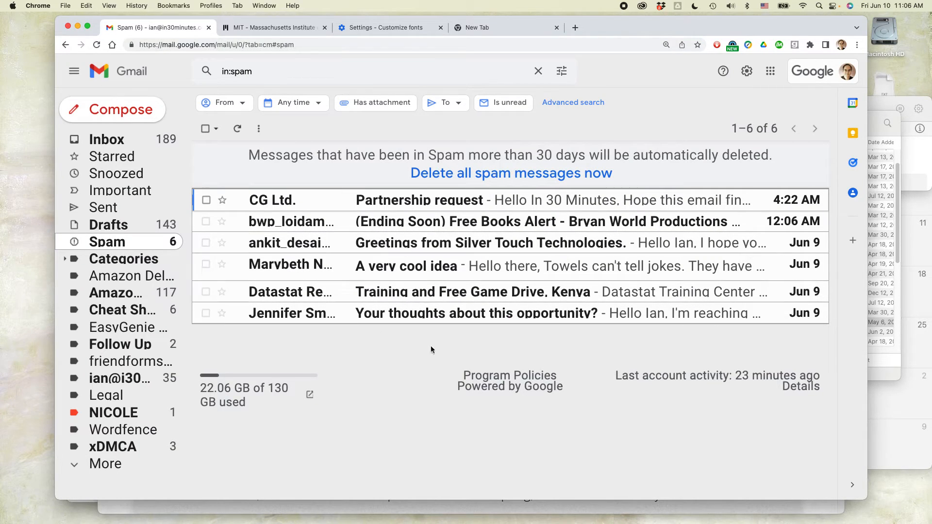
mouse_move(439, 344)
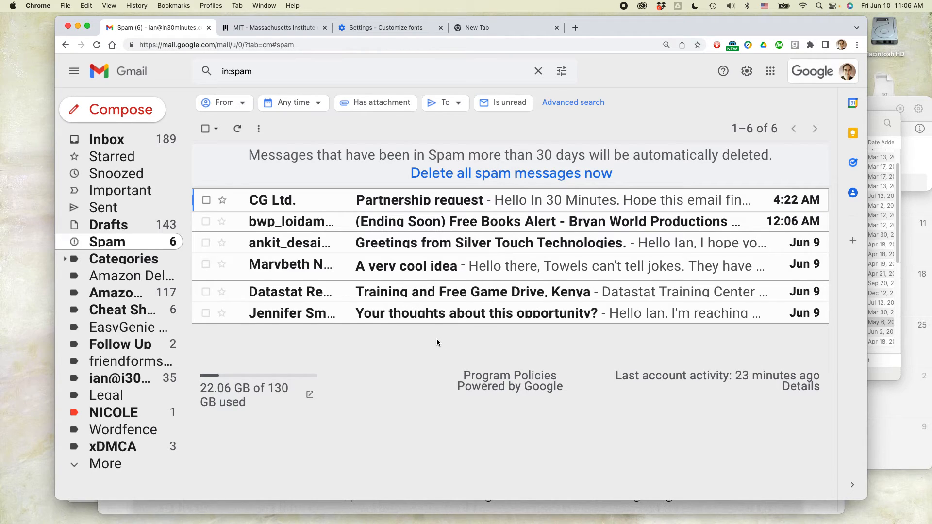
mouse_move(398, 338)
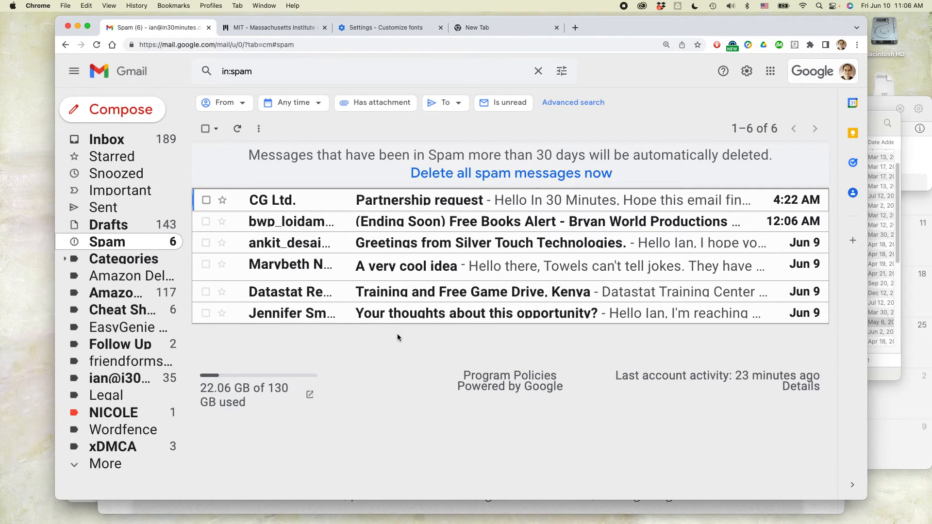
mouse_move(391, 277)
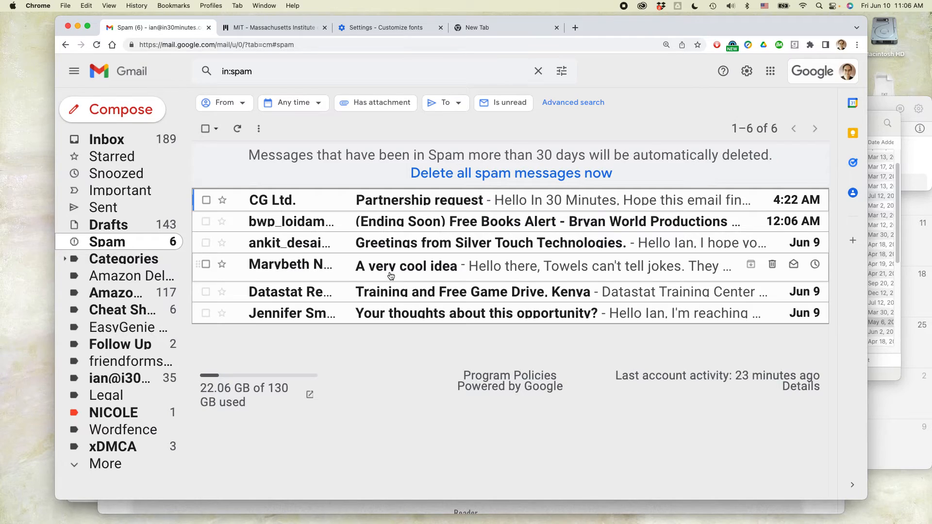
mouse_move(386, 279)
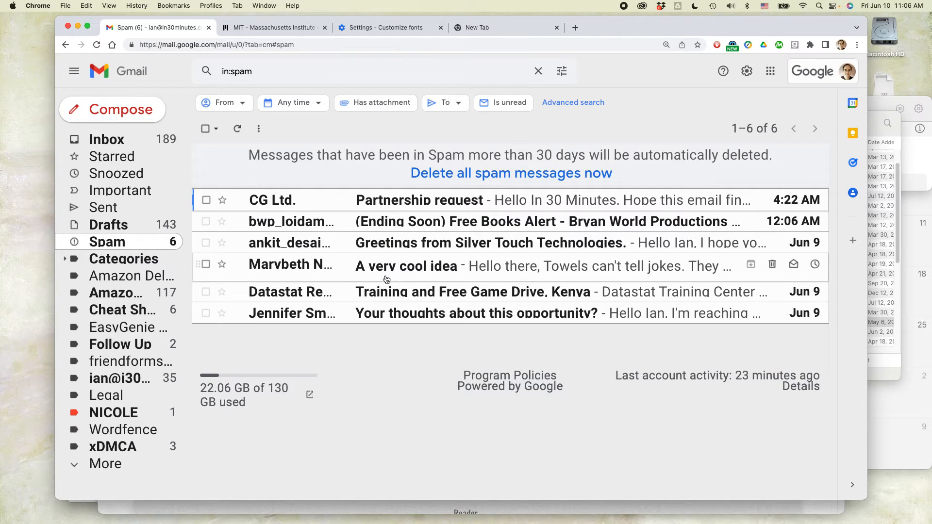
mouse_move(273, 275)
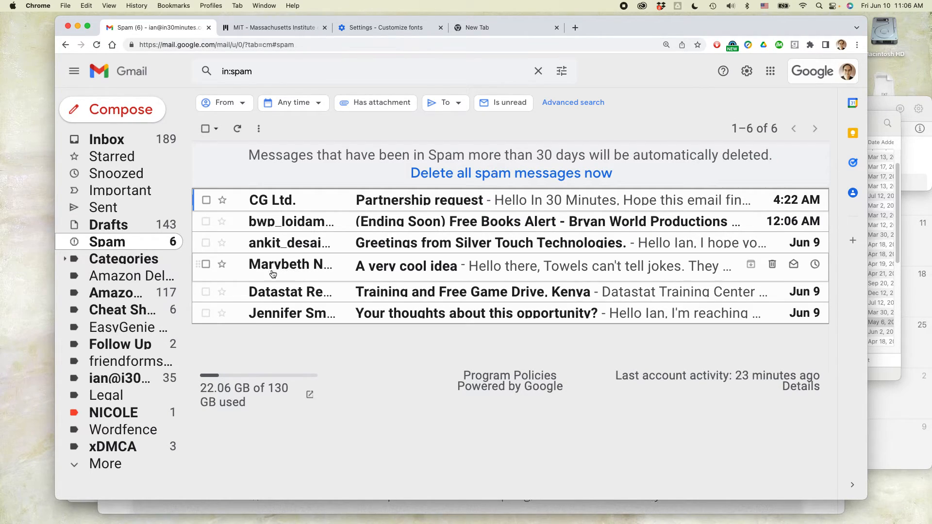
mouse_move(277, 273)
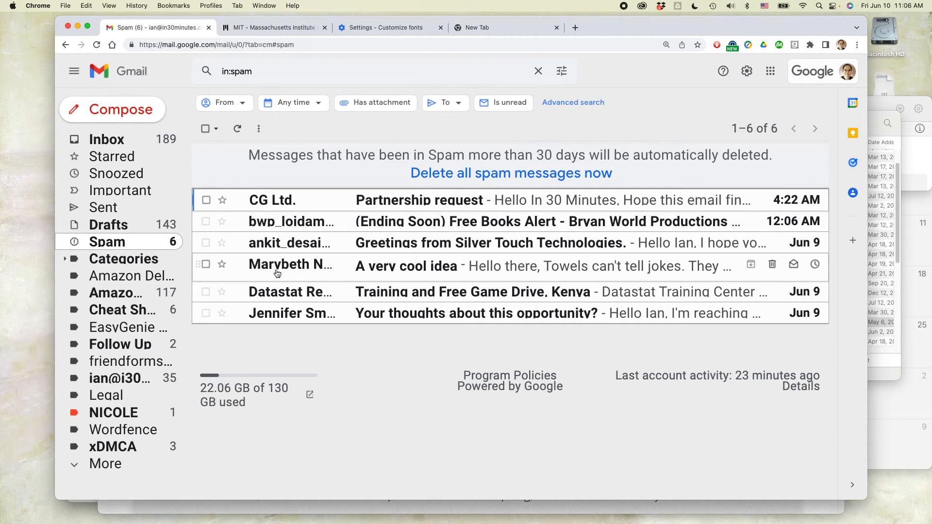
mouse_move(301, 277)
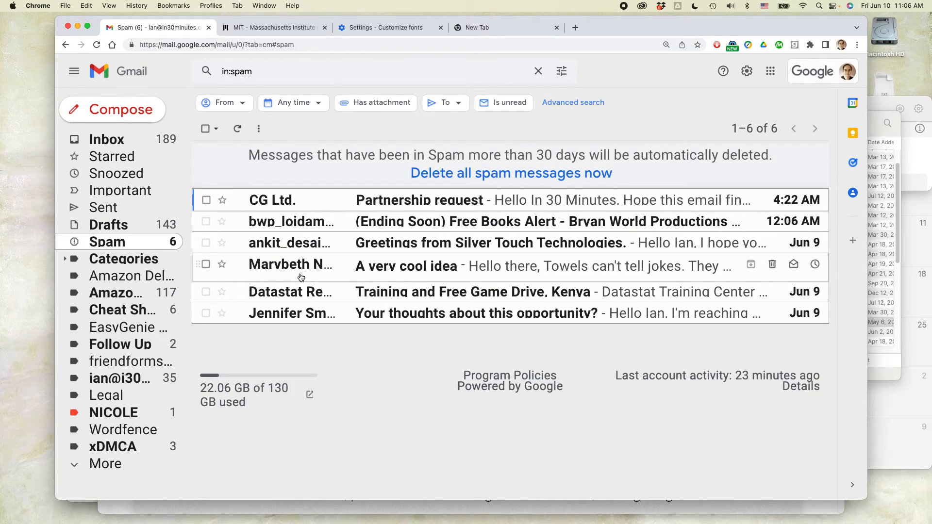
mouse_move(334, 278)
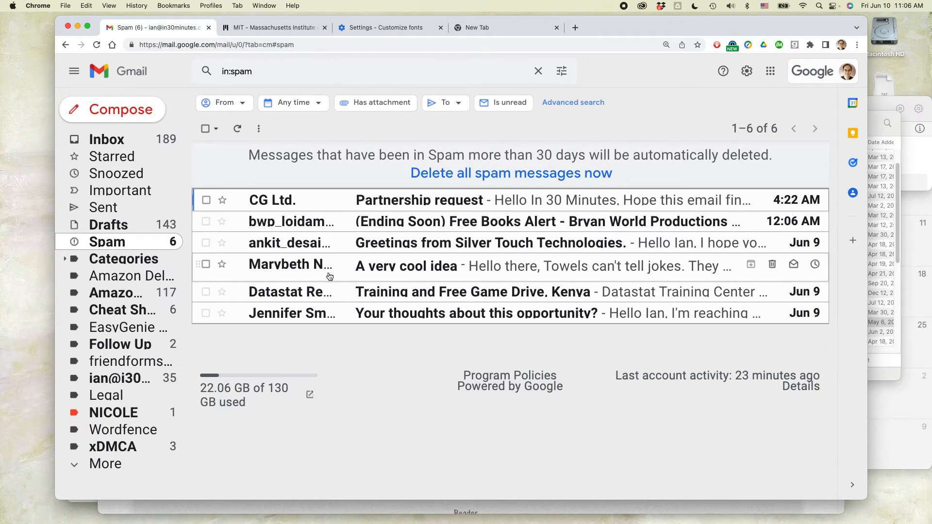
mouse_move(398, 260)
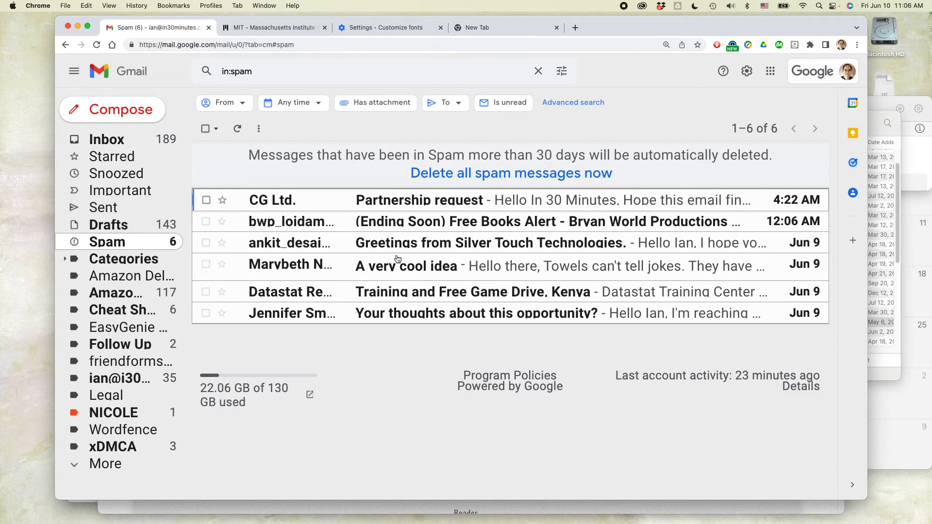
Inspect the New Tab and MIT pages, typing 'tess' and 'mildred d', then return to font settings.
click(483, 28)
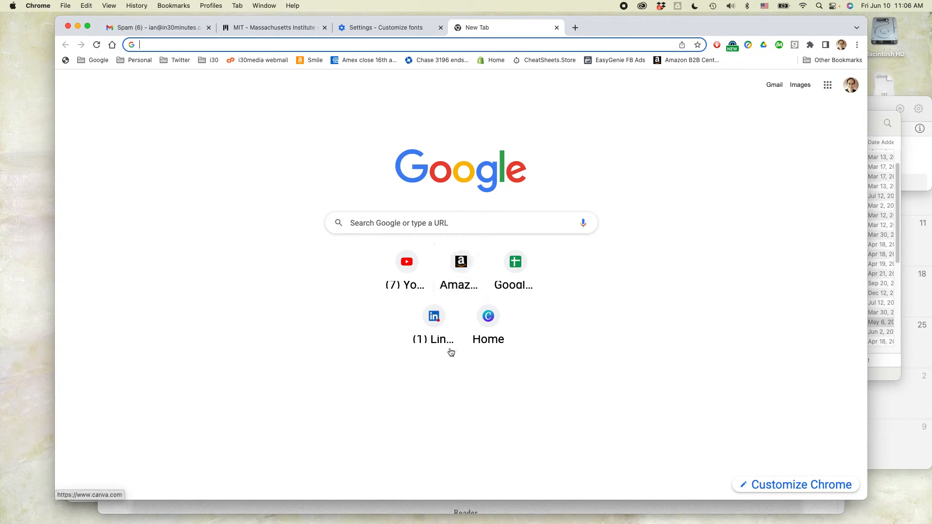
click(274, 27)
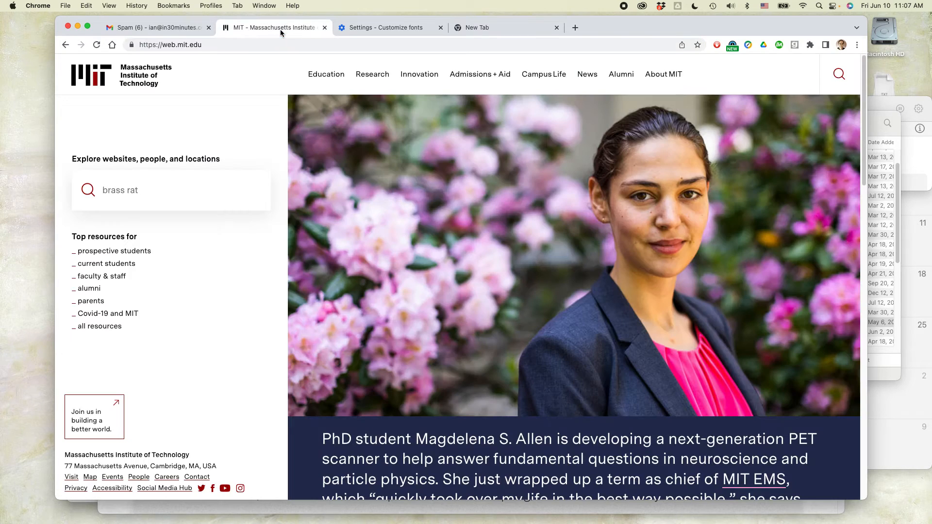
mouse_move(418, 317)
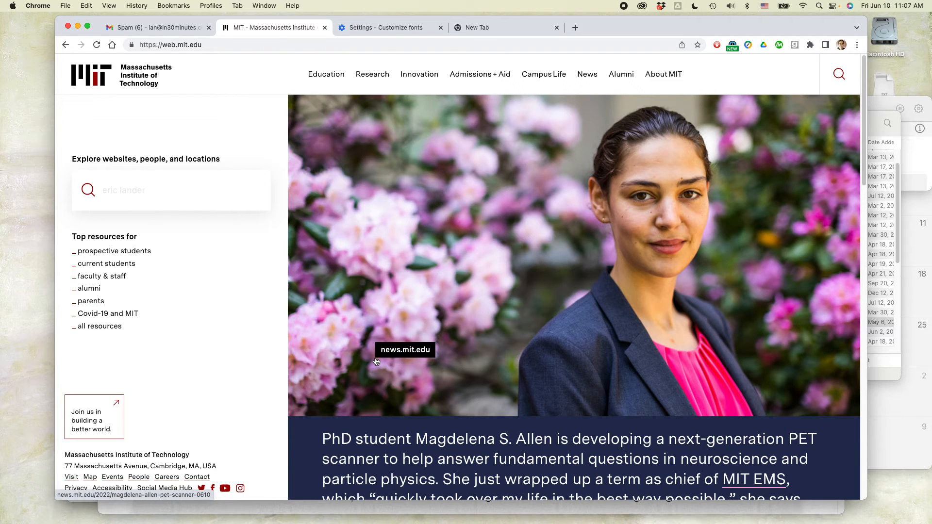
text(tess)
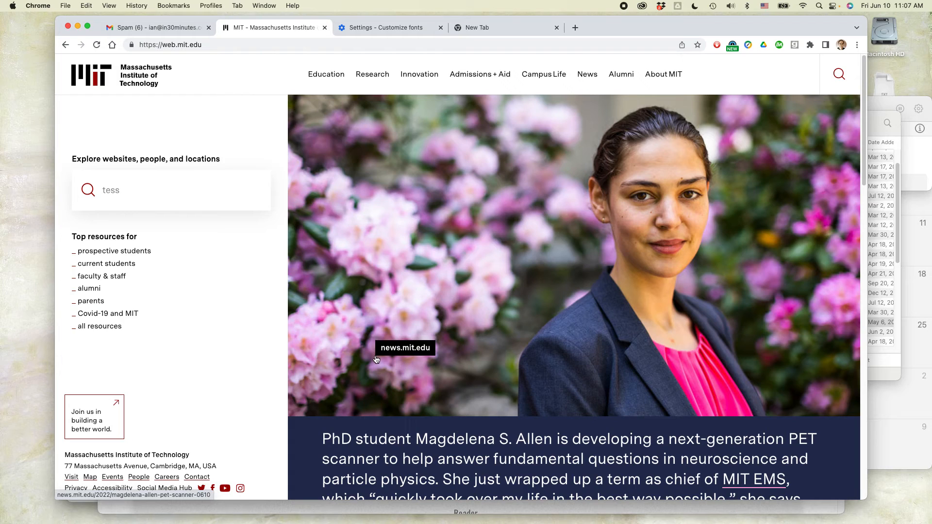
text(mildred d)
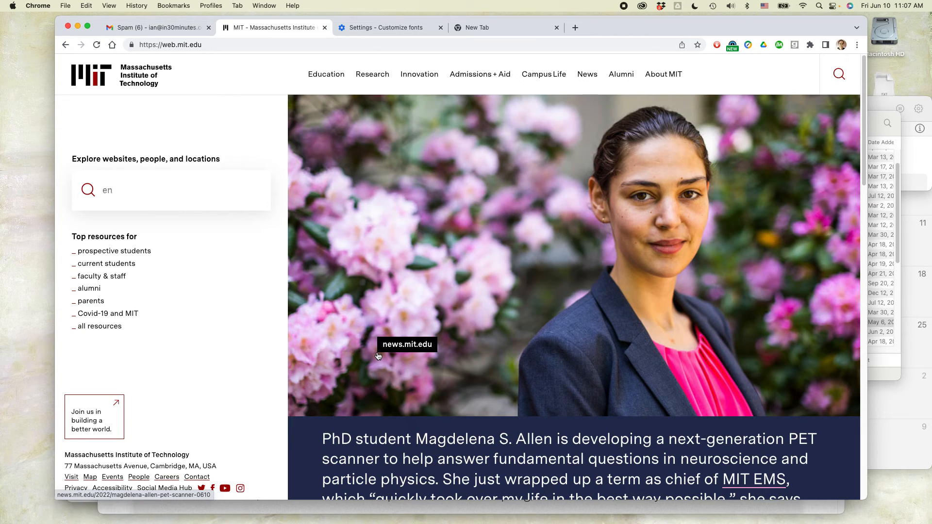
click(370, 27)
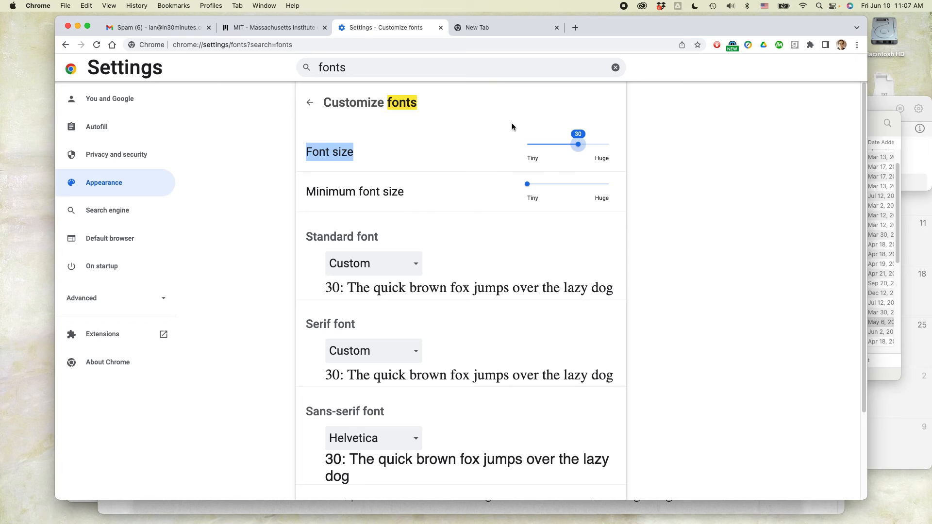
Lower the font size slider from 30 back to 16, then bring Safari to the front.
drag(577, 144, 569, 145)
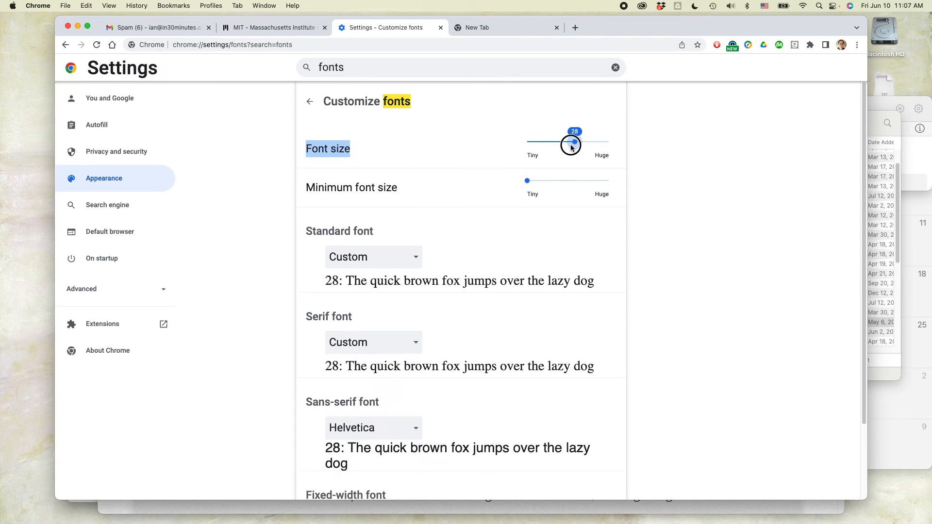
drag(570, 142, 552, 128)
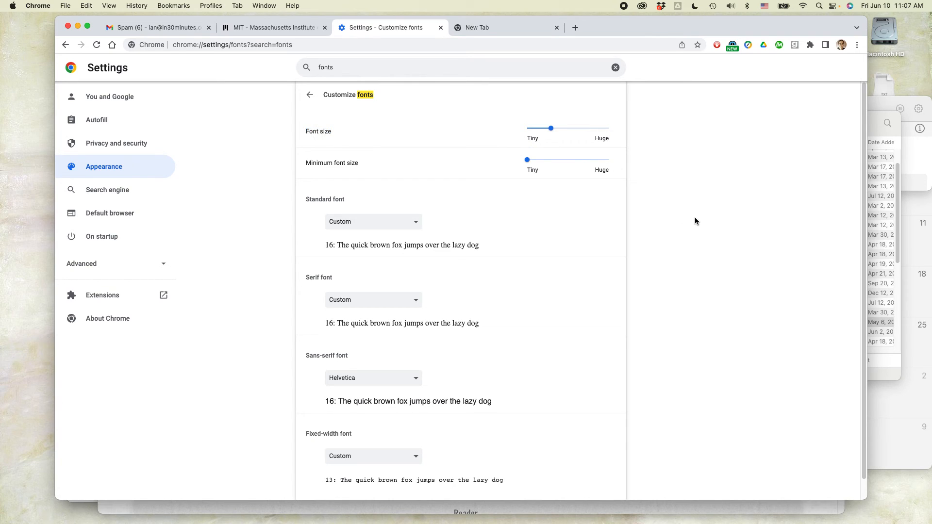
mouse_move(706, 220)
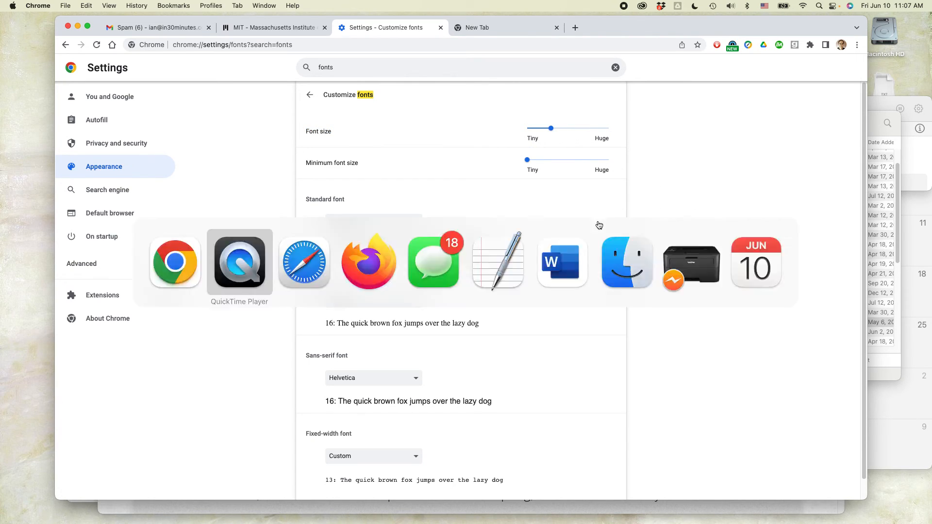
click(304, 263)
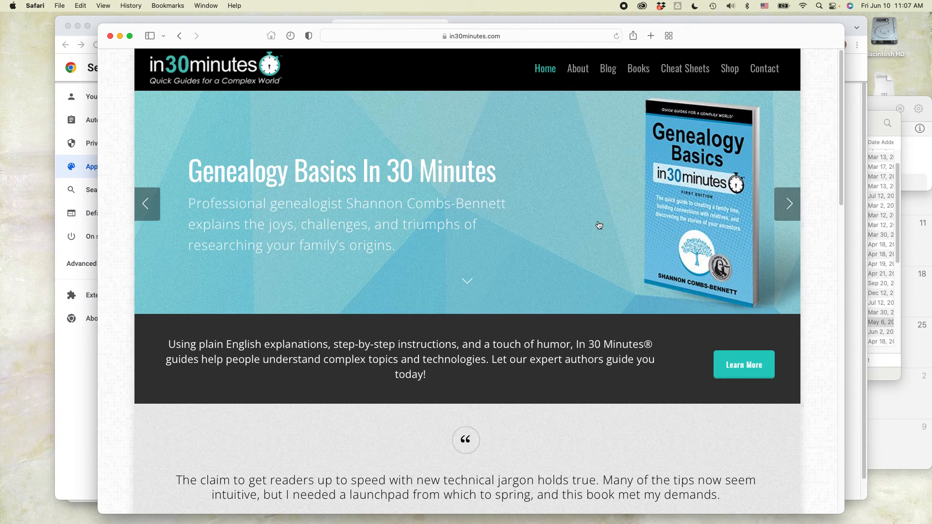